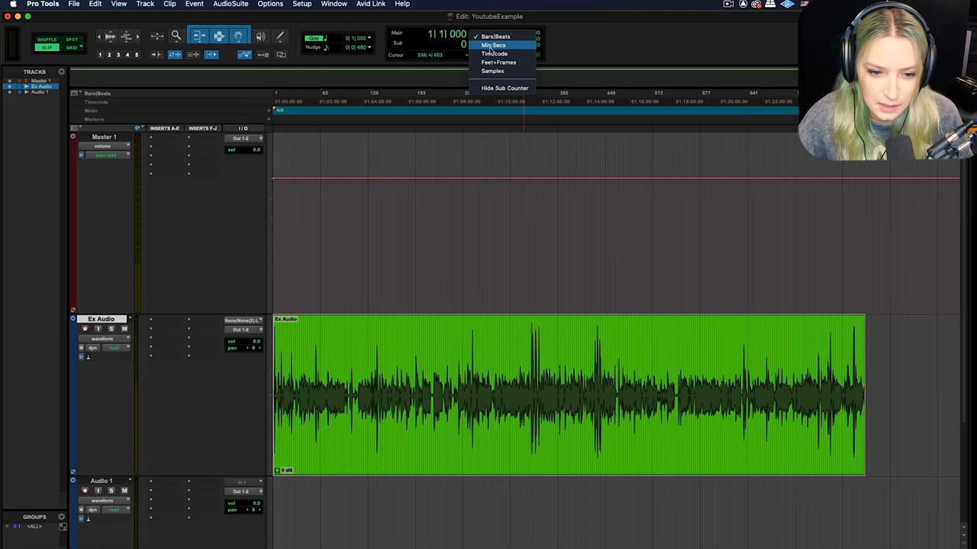
# Switch the main counter and ruler display to Min:Secs
pyautogui.click(494, 44)
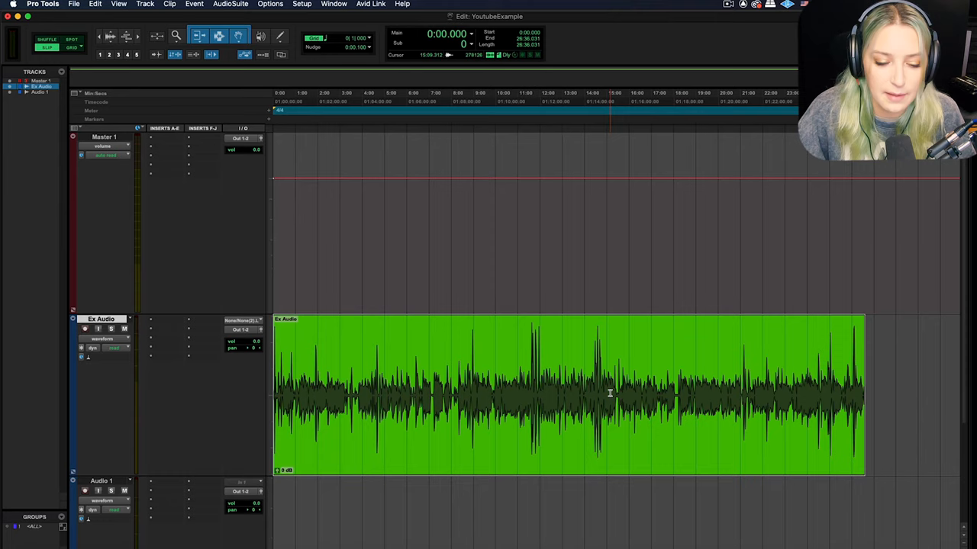
pyautogui.click(45, 39)
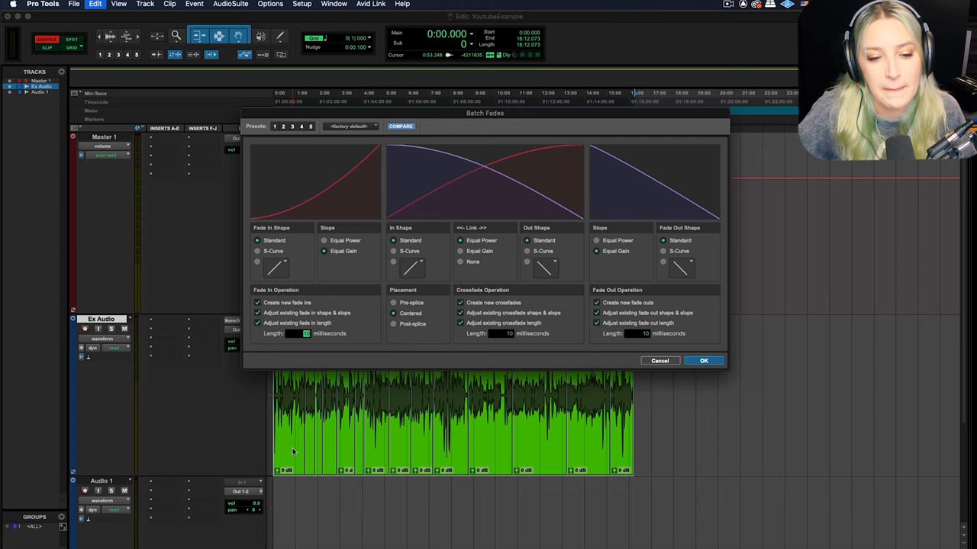
# Cancel the Batch Fades dialog without applying fades to the stripped clips
pyautogui.click(702, 360)
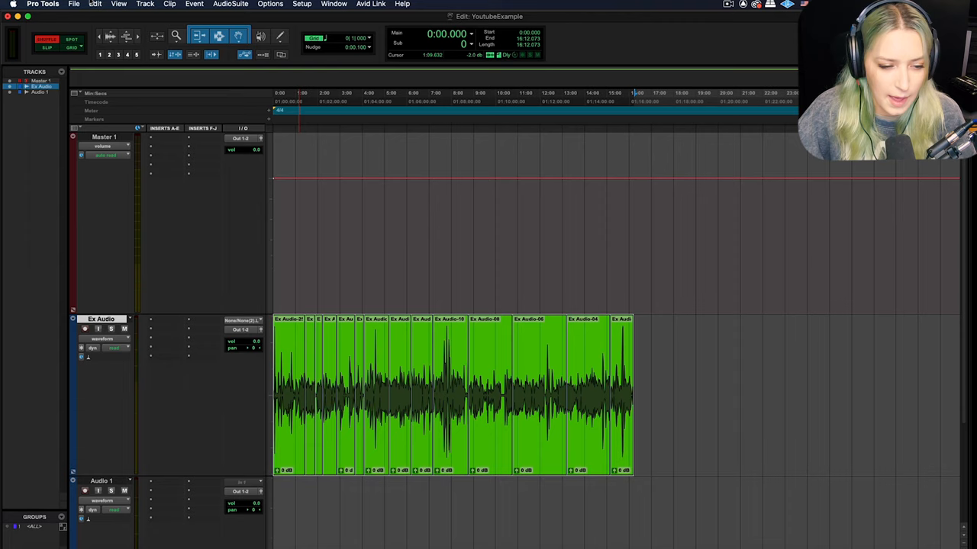
pyautogui.click(95, 4)
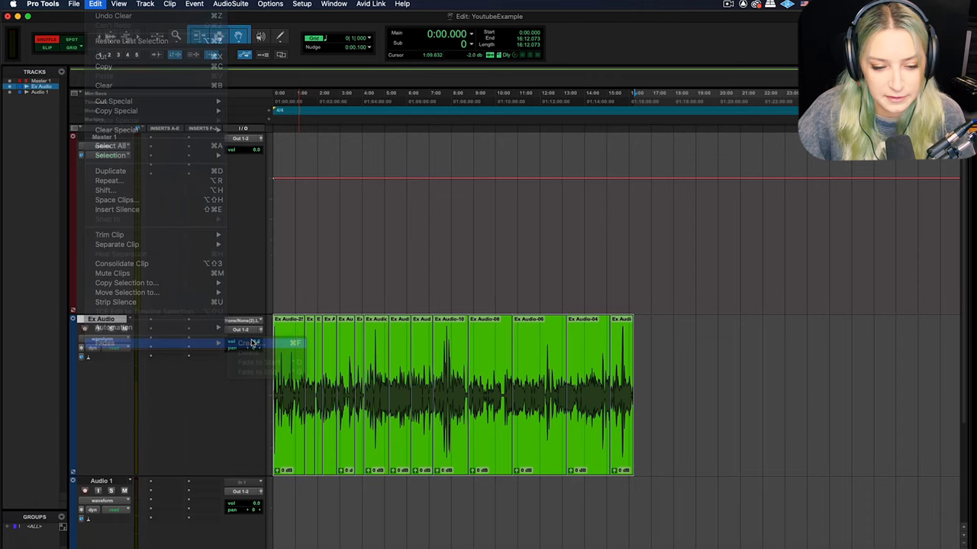
# Apply batch fades with a 5 ms fade-in and reshaped crossfade and fade-out curves
pyautogui.click(104, 343)
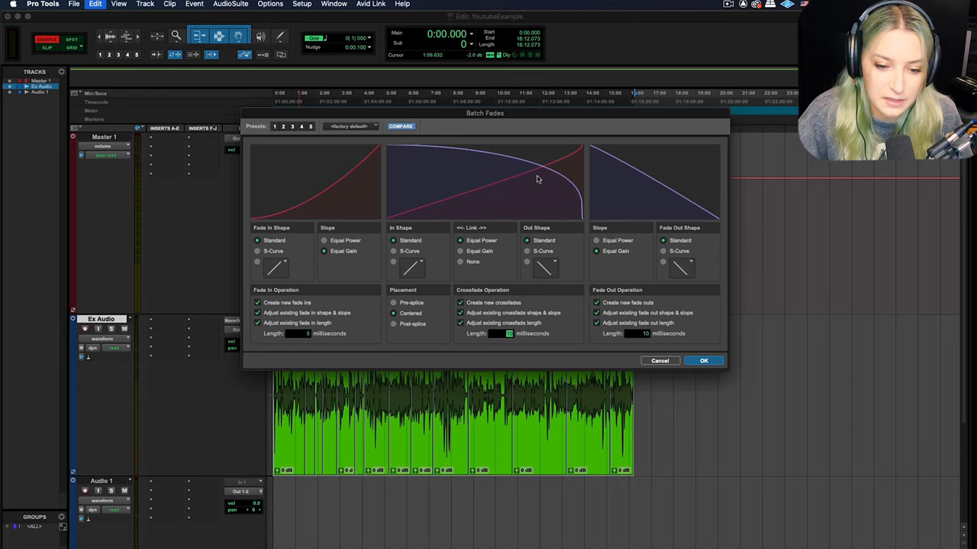
pyautogui.moveTo(565, 189)
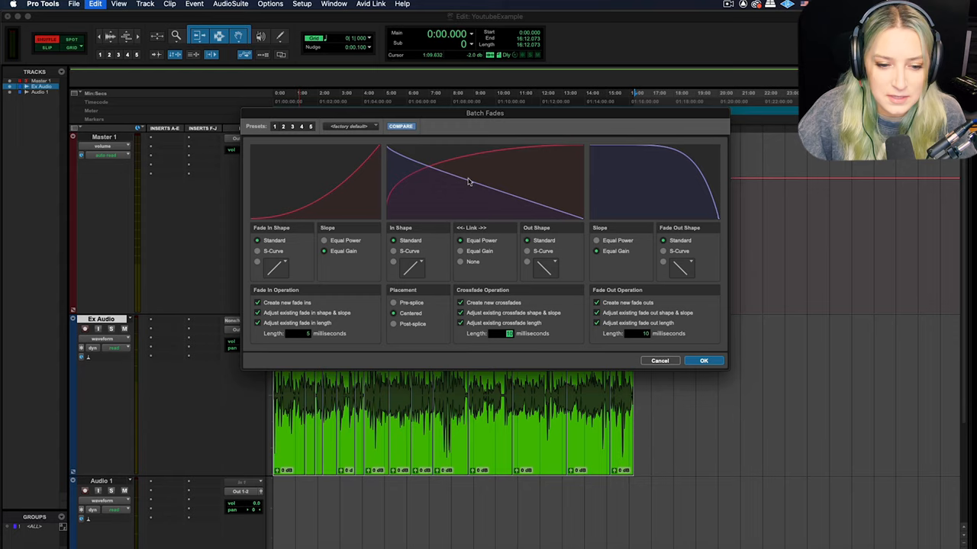
pyautogui.click(703, 360)
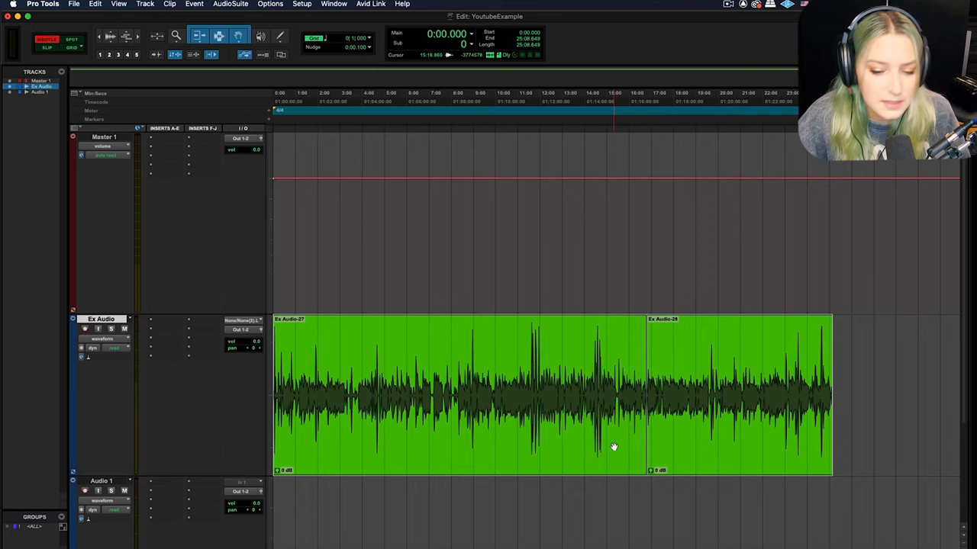
# Select the Ex Audio clips in Strip Silence and settle the threshold near -25 dB
pyautogui.click(46, 39)
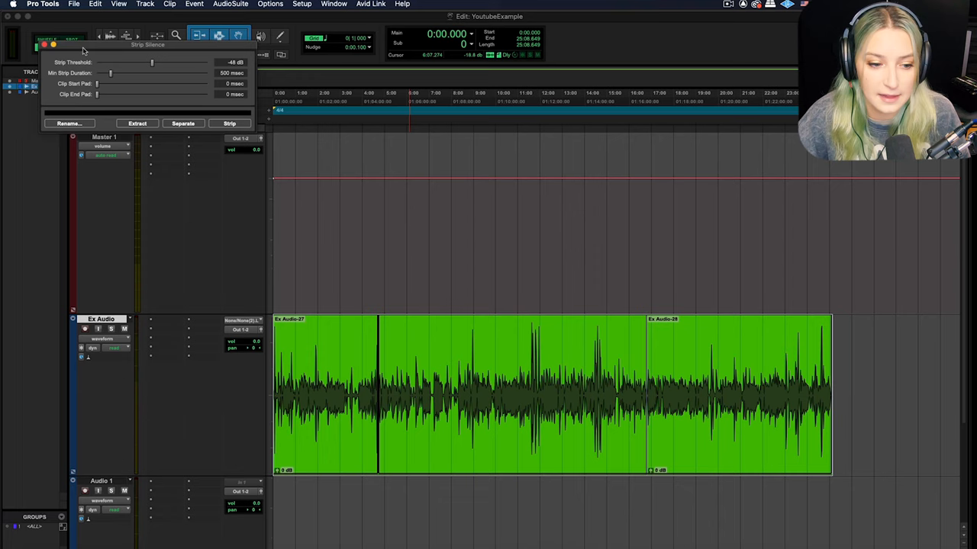
pyautogui.click(94, 4)
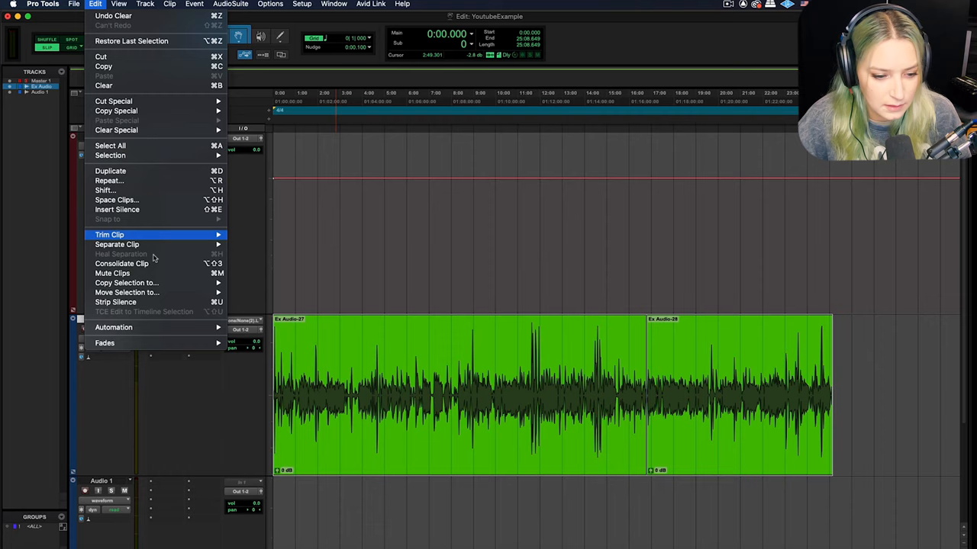
pyautogui.click(116, 302)
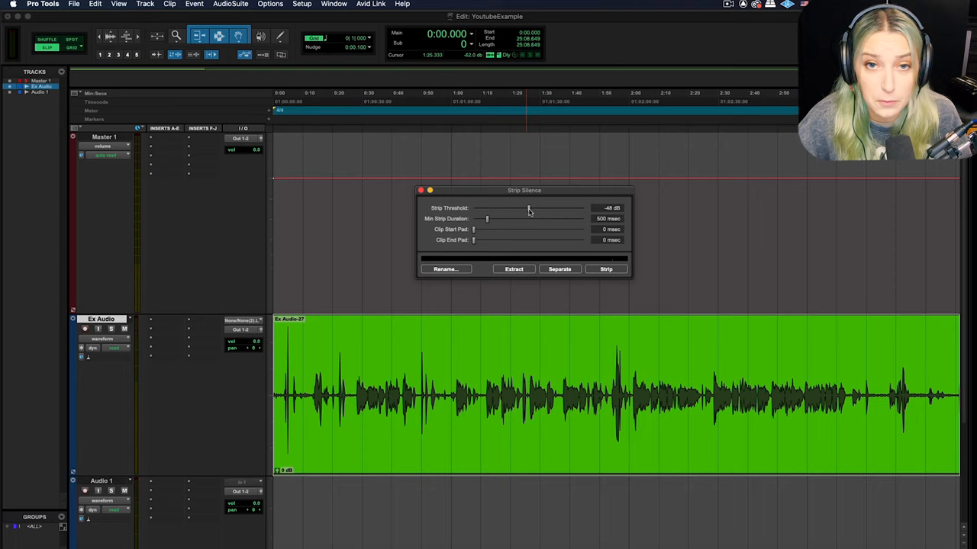
pyautogui.moveTo(529, 207); pyautogui.dragTo(501, 208)
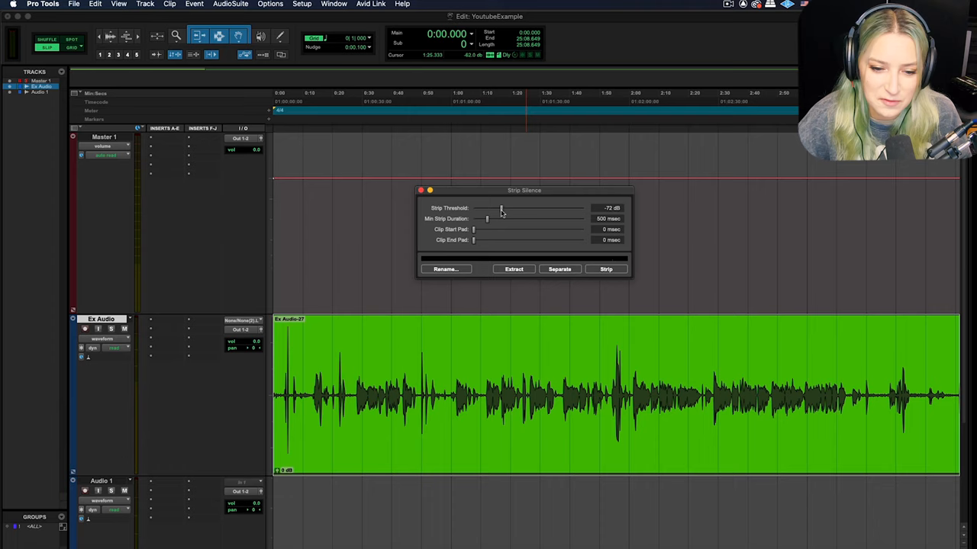
pyautogui.moveTo(502, 208); pyautogui.dragTo(538, 208)
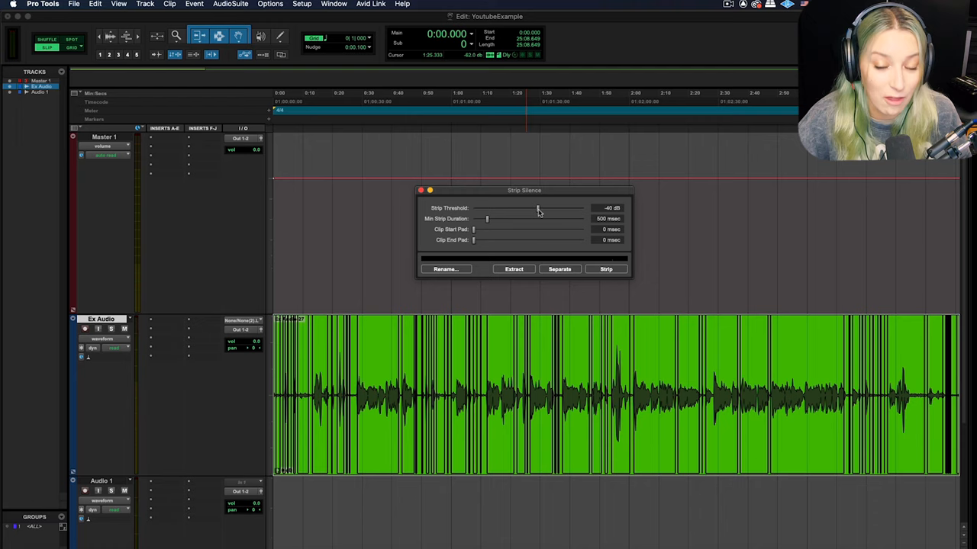
pyautogui.moveTo(538, 209); pyautogui.dragTo(559, 208)
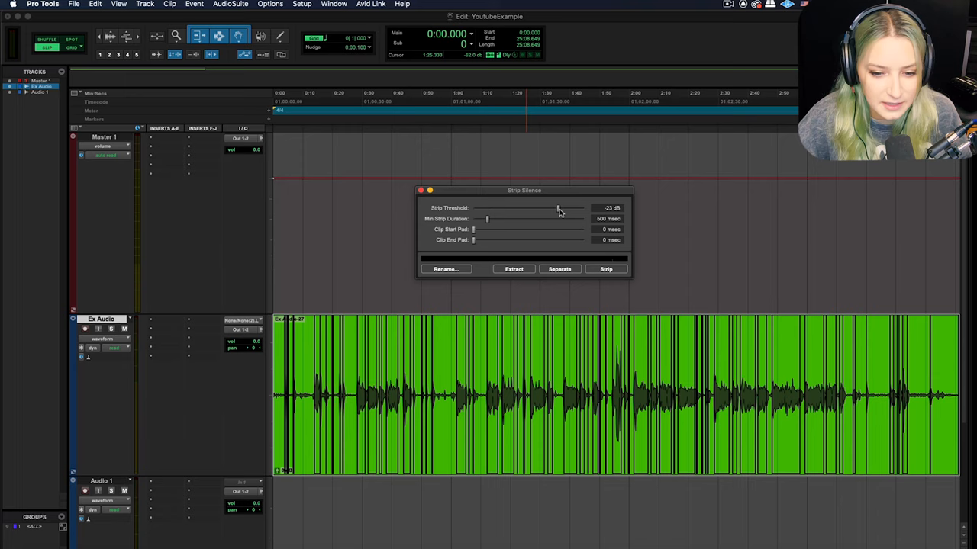
pyautogui.moveTo(561, 208); pyautogui.dragTo(554, 207)
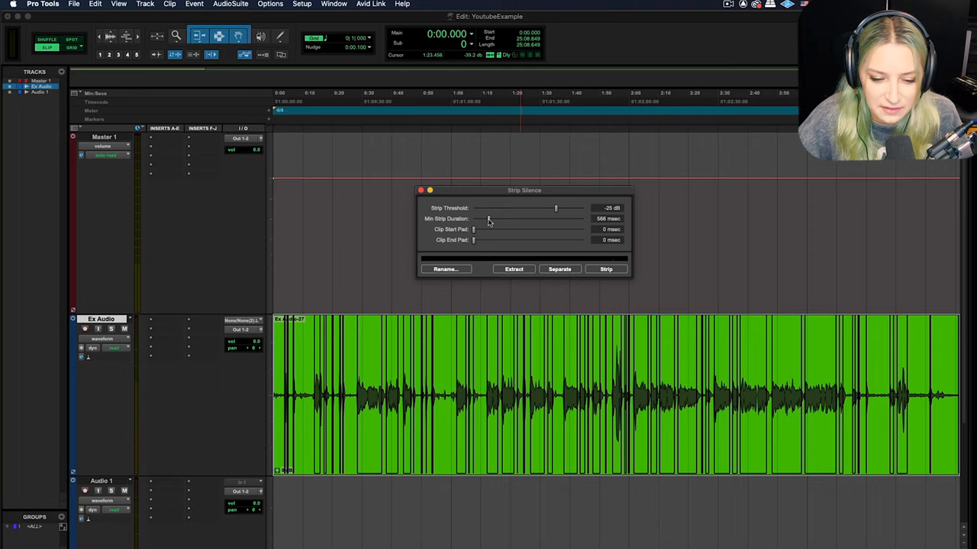
# Raise the Min Strip Duration to 761 msec, keeping the -25 dB threshold
pyautogui.moveTo(481, 219); pyautogui.dragTo(495, 219)
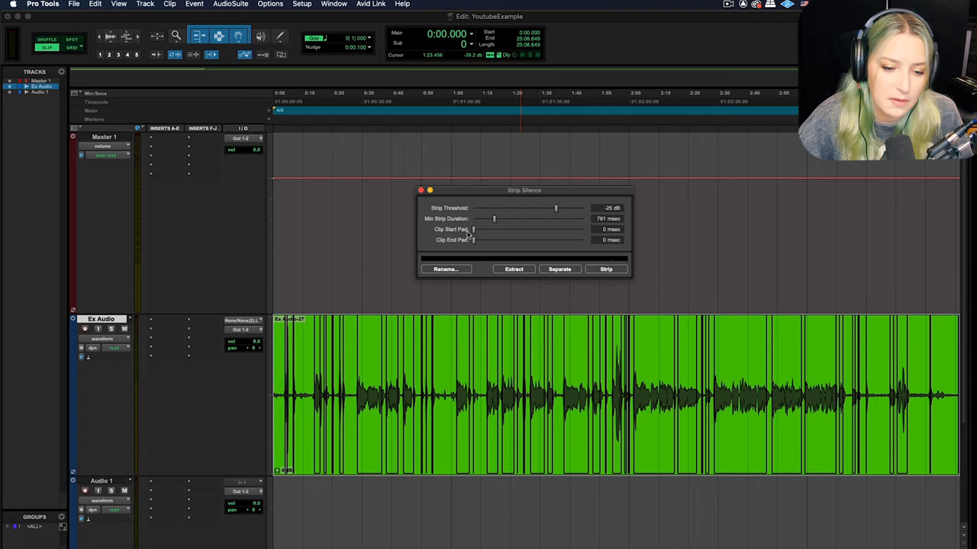
# Pad speech regions with a 141 msec start pad and 159 msec end pad
pyautogui.moveTo(476, 229); pyautogui.dragTo(504, 229)
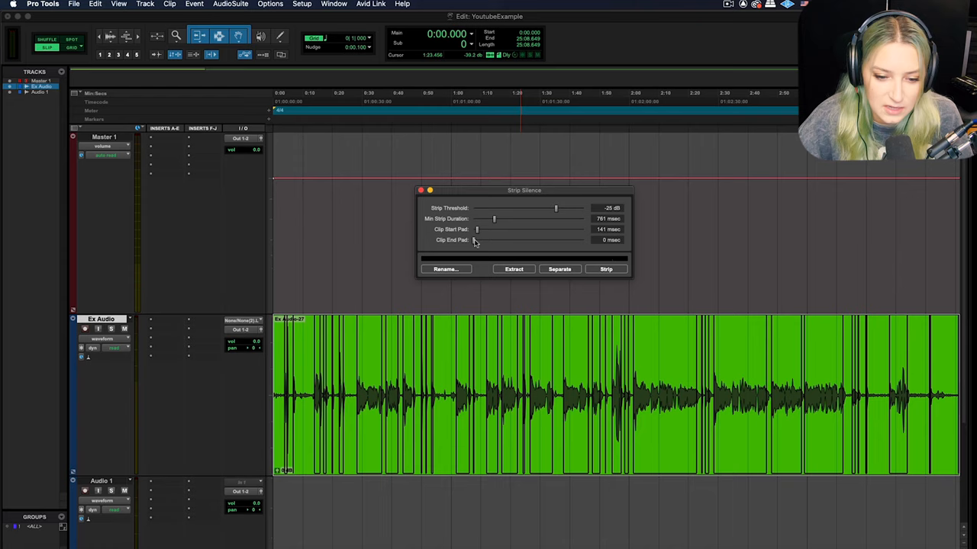
pyautogui.moveTo(476, 240); pyautogui.dragTo(479, 240)
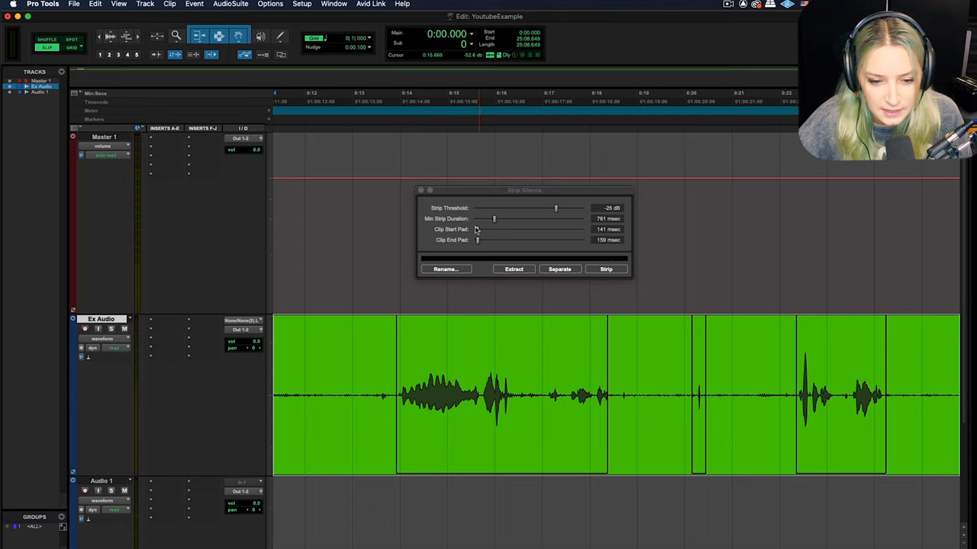
# Trim the start pad to 123 msec and widen the end pad to 318 msec
pyautogui.moveTo(478, 229); pyautogui.dragTo(500, 229)
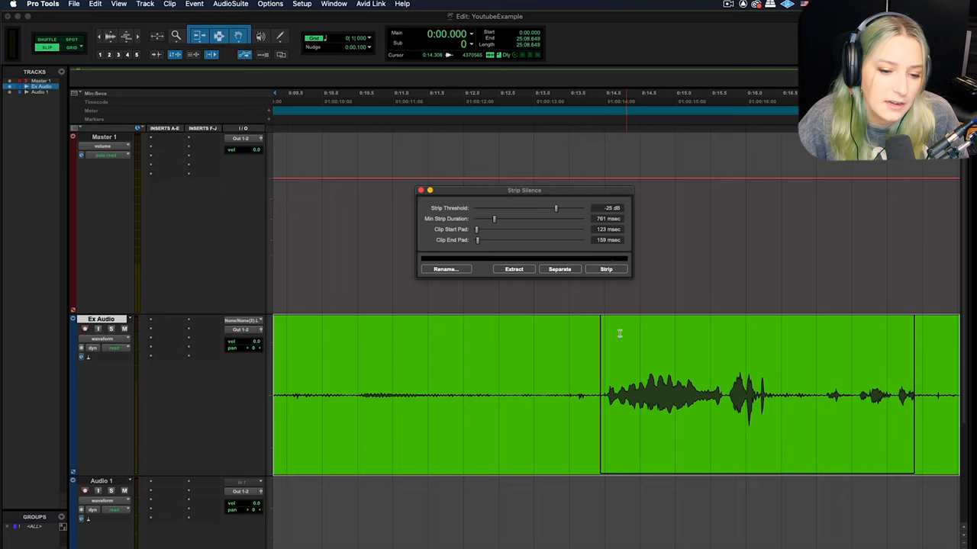
pyautogui.moveTo(482, 240); pyautogui.dragTo(503, 240)
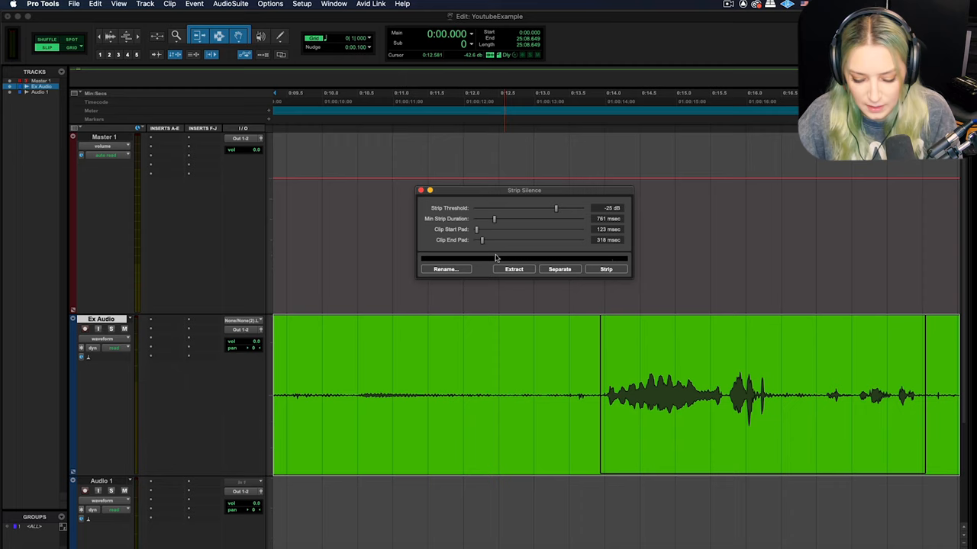
# Preview padded speech regions over Ex Audio's opening half-minute using the current Strip Silence settings
pyautogui.click(606, 268)
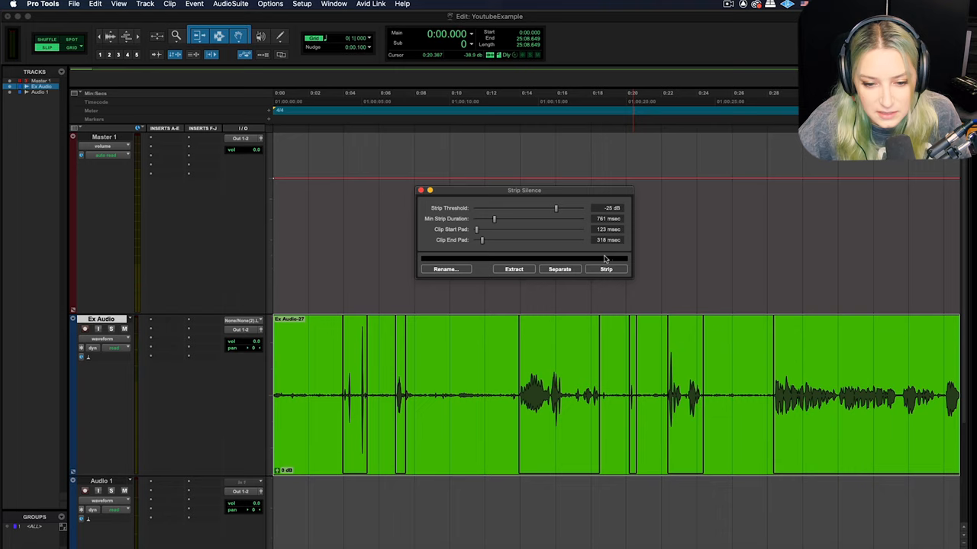
pyautogui.click(606, 268)
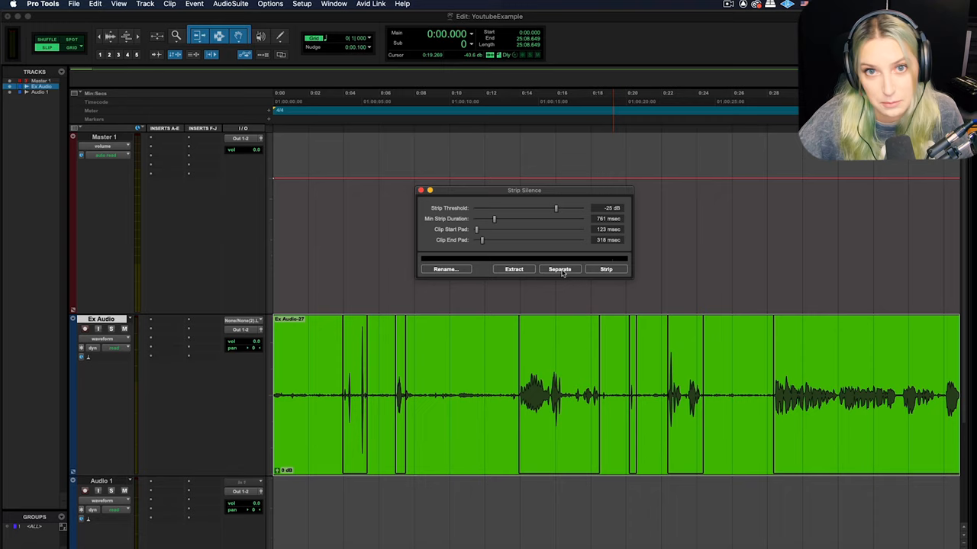
# Separate the Ex Audio clip into speech clips at the detected silent gaps
pyautogui.click(559, 268)
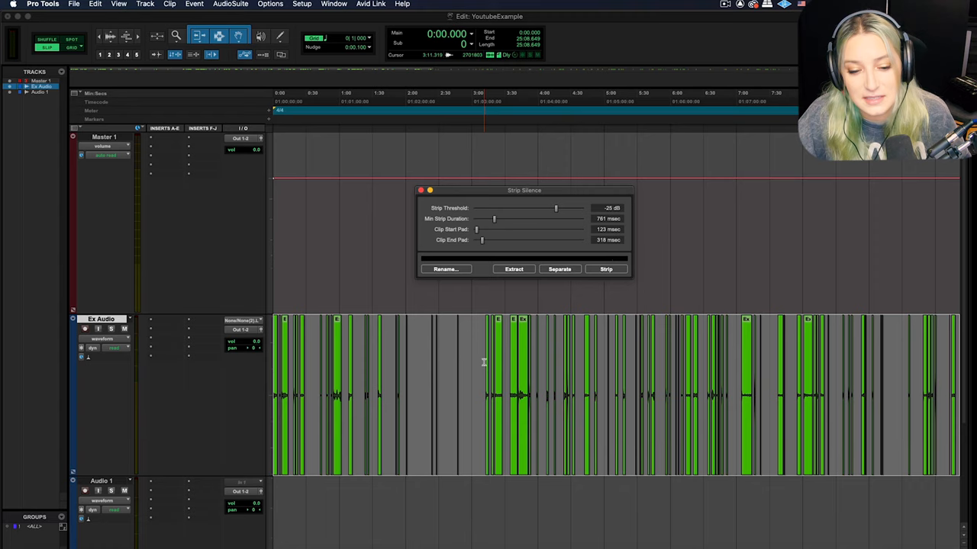
# Delete the silent clips, keeping speech clips like Ex Audio-35, -39 and -41
pyautogui.click(606, 269)
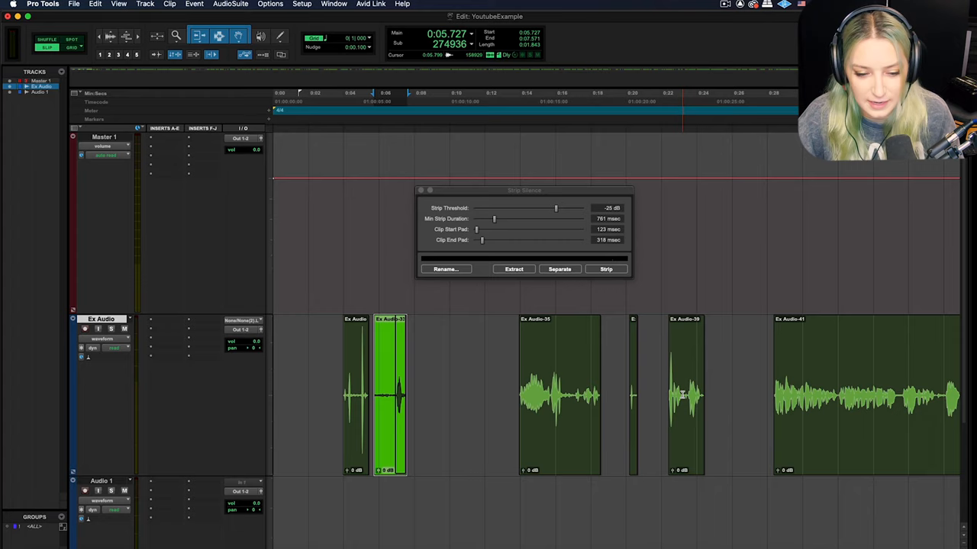
pyautogui.click(513, 269)
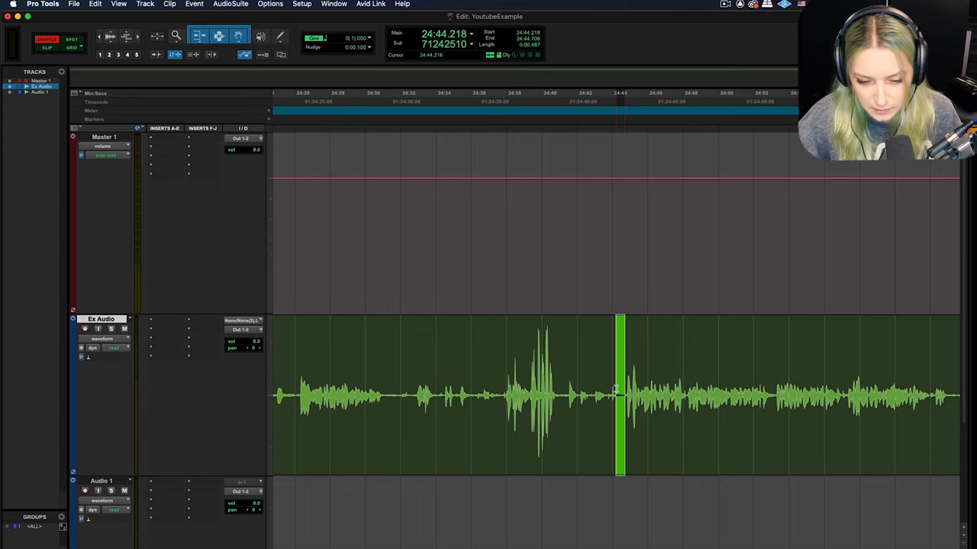
# Select the short unwanted take near 24:44 on the Ex Audio track
pyautogui.moveTo(622, 393); pyautogui.dragTo(557, 393)
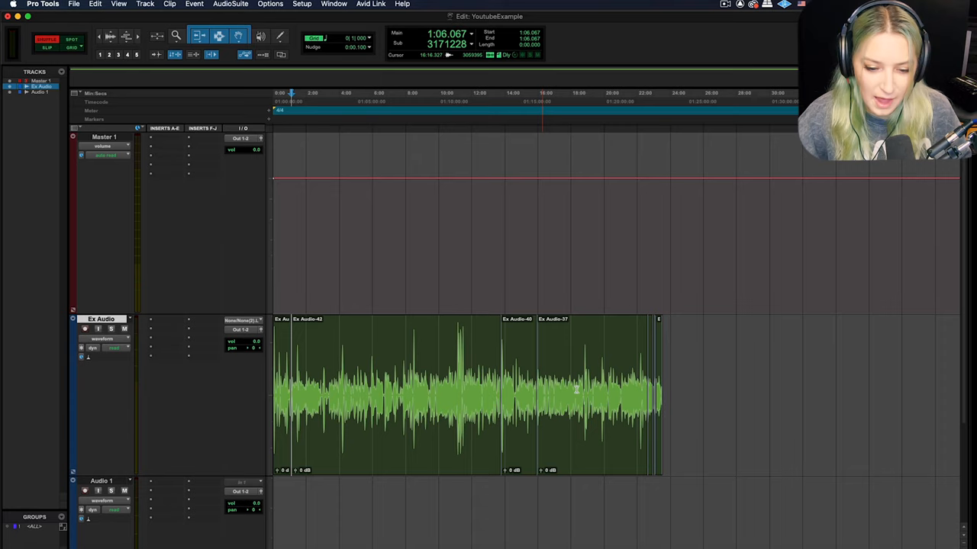
# Click in the upper Edit window toolbar while removing more bad takes
pyautogui.click(643, 93)
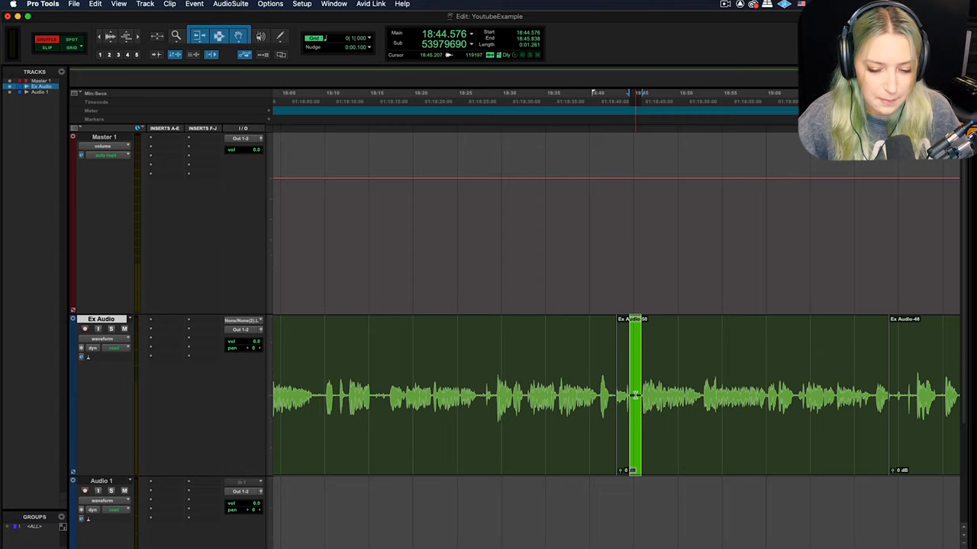
# Select the tiny clip at 18:44 on Ex Audio for removal
pyautogui.click(486, 397)
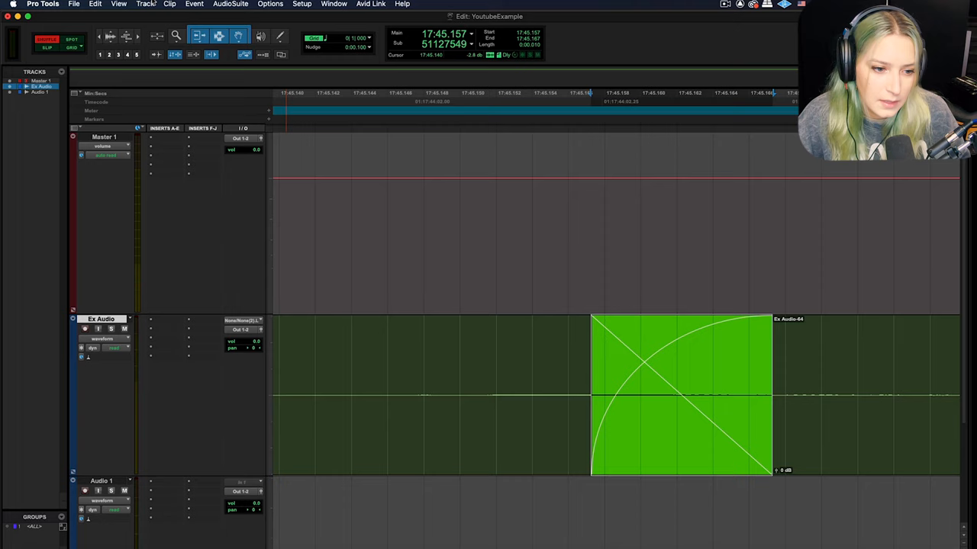
# Open the Edit menu to reach the Fades submenu
pyautogui.click(95, 4)
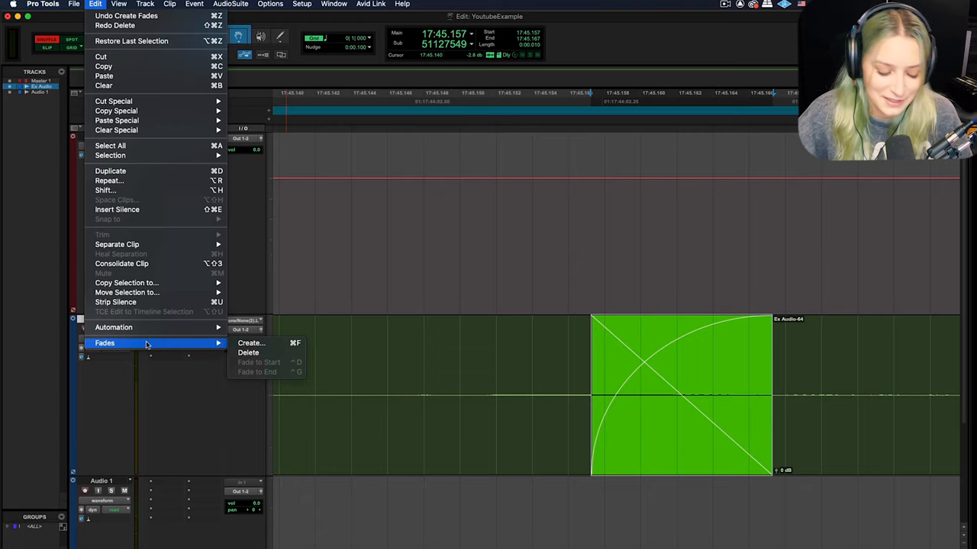